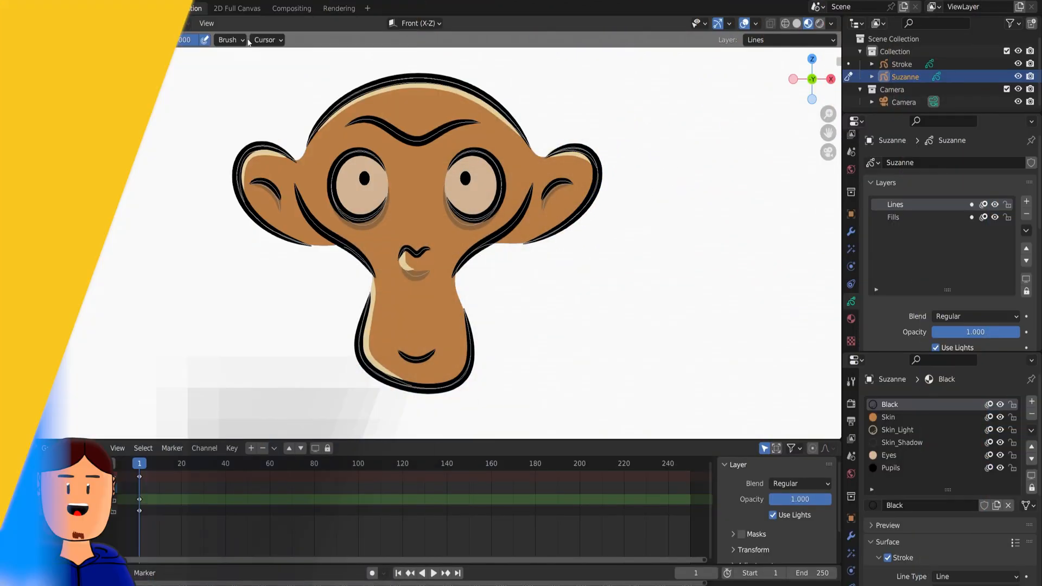
Step: Test-sculpt Suzanne across layers, then enable Layer auto-masking for the sculpt brush
left_click(370, 61)
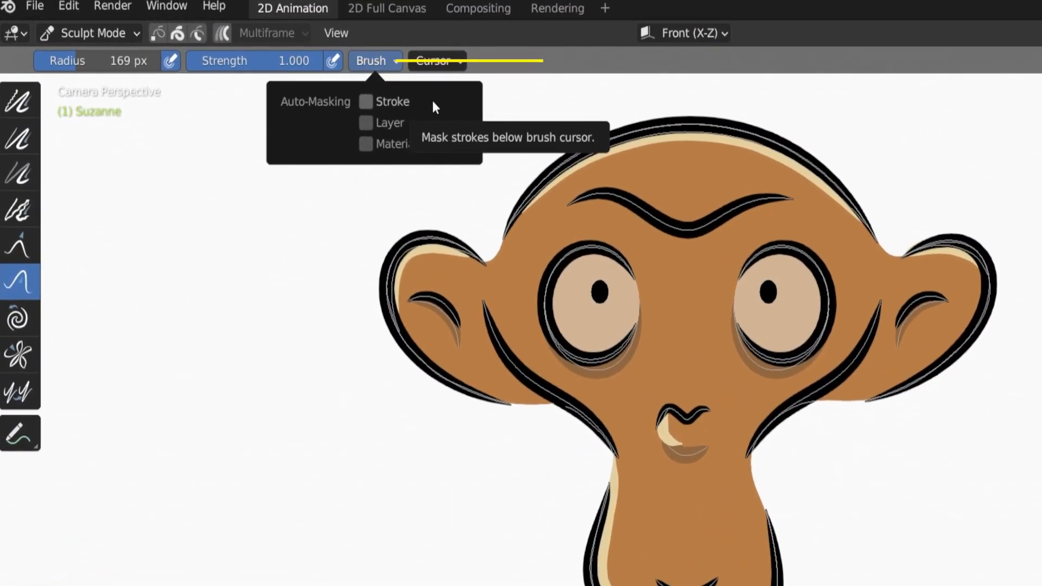
mouse_move(432, 128)
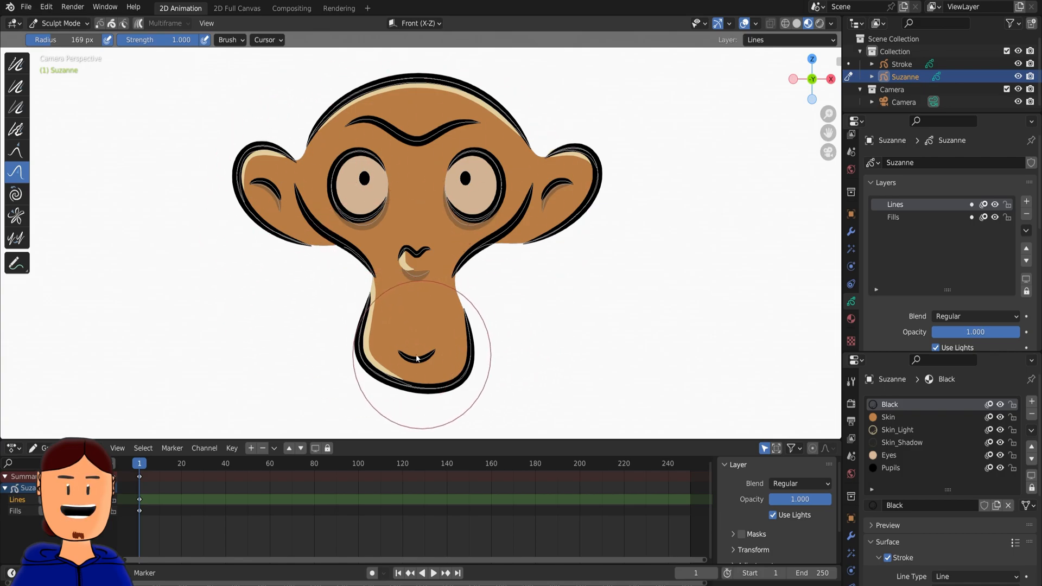
mouse_move(260, 77)
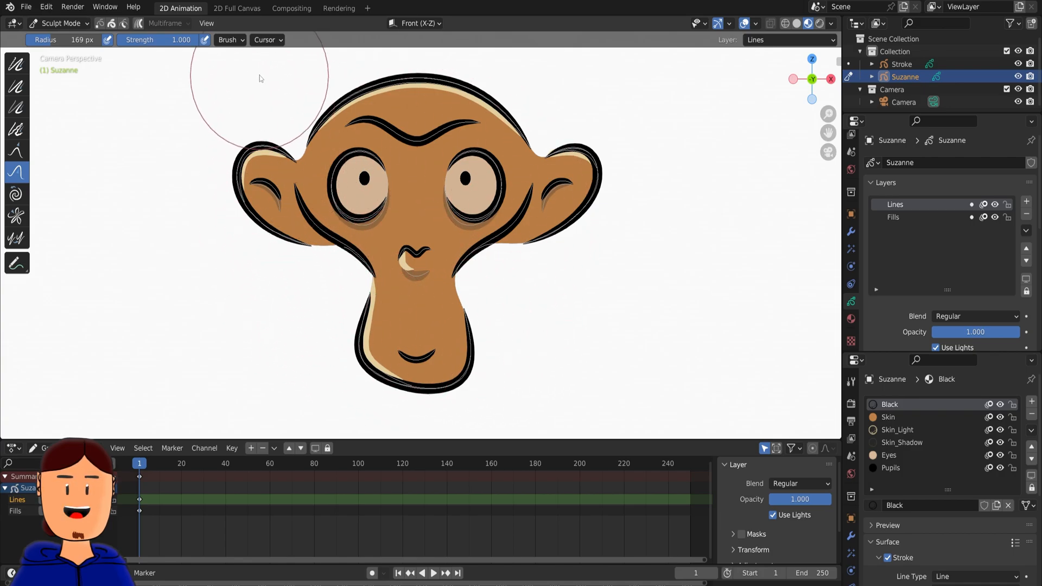
left_click(231, 40)
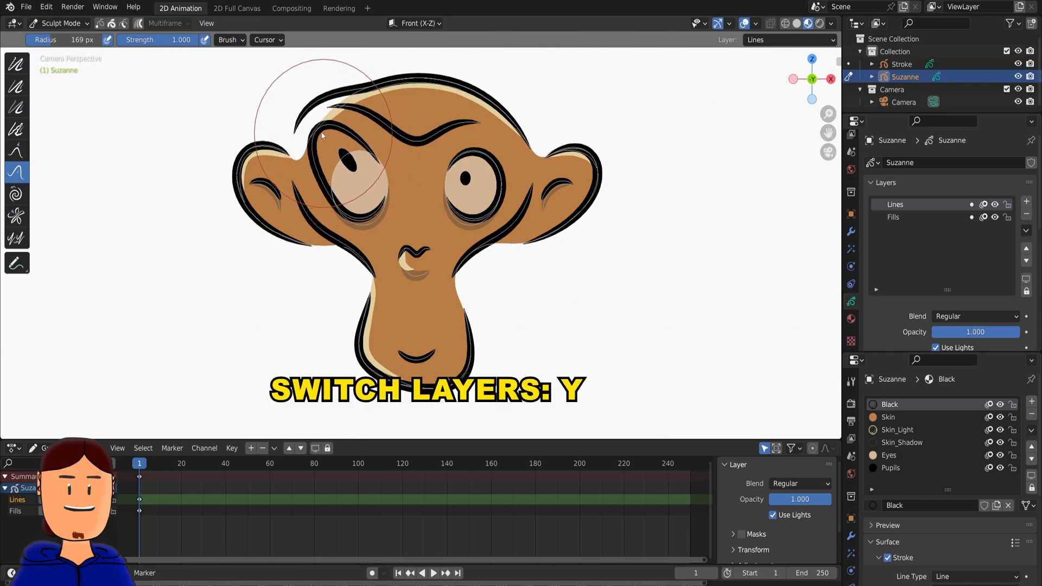
key("y")
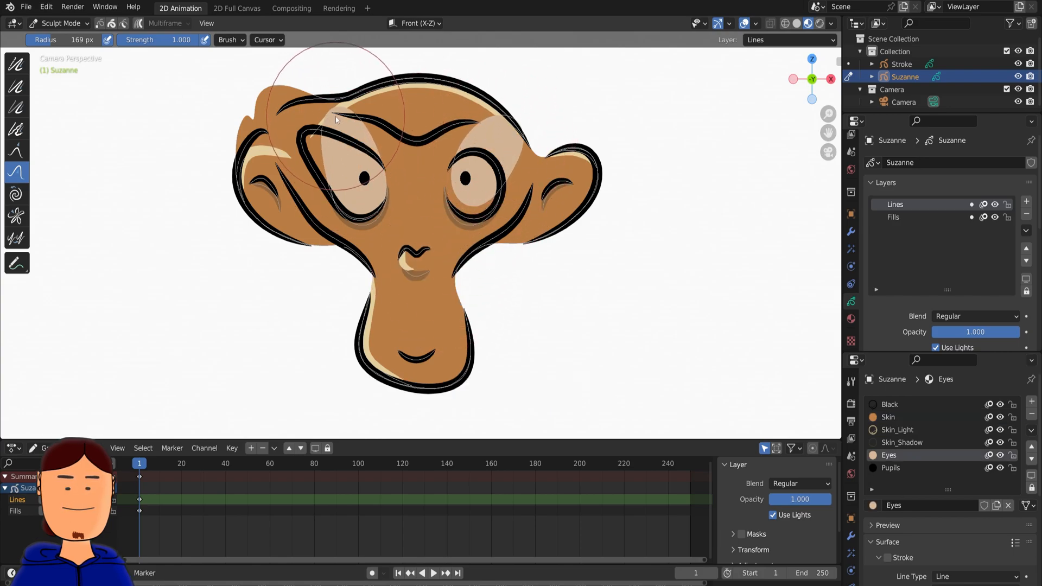
left_click(892, 467)
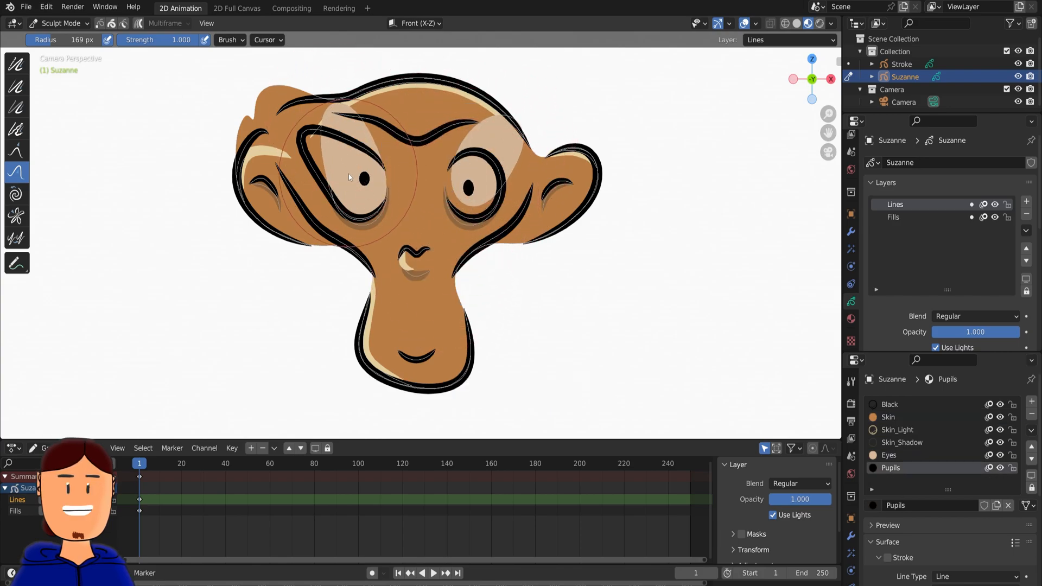
Step: Save this setup, with Layer auto-masking on, as the startup file
left_click(230, 39)
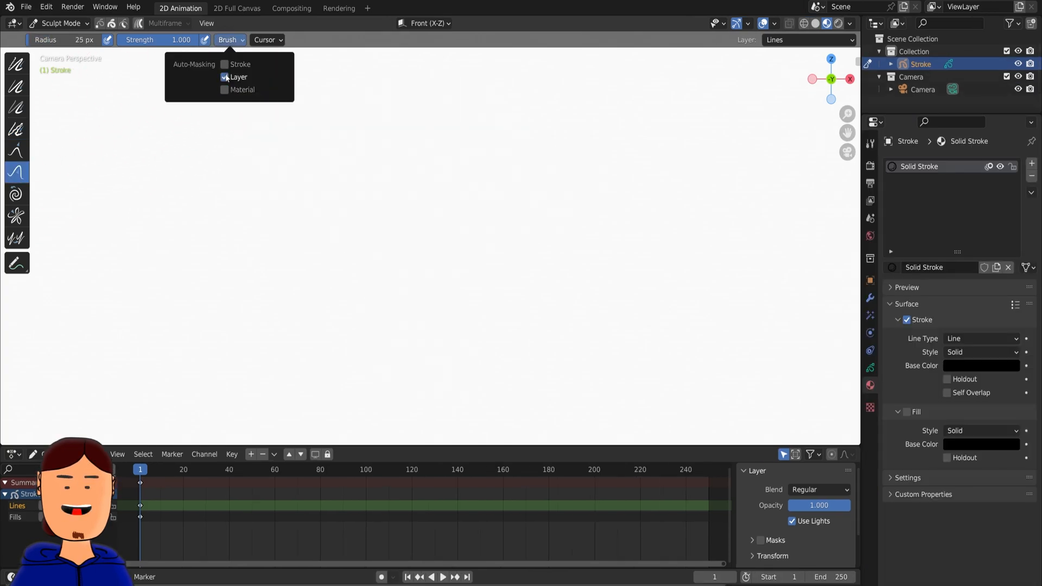
left_click(26, 6)
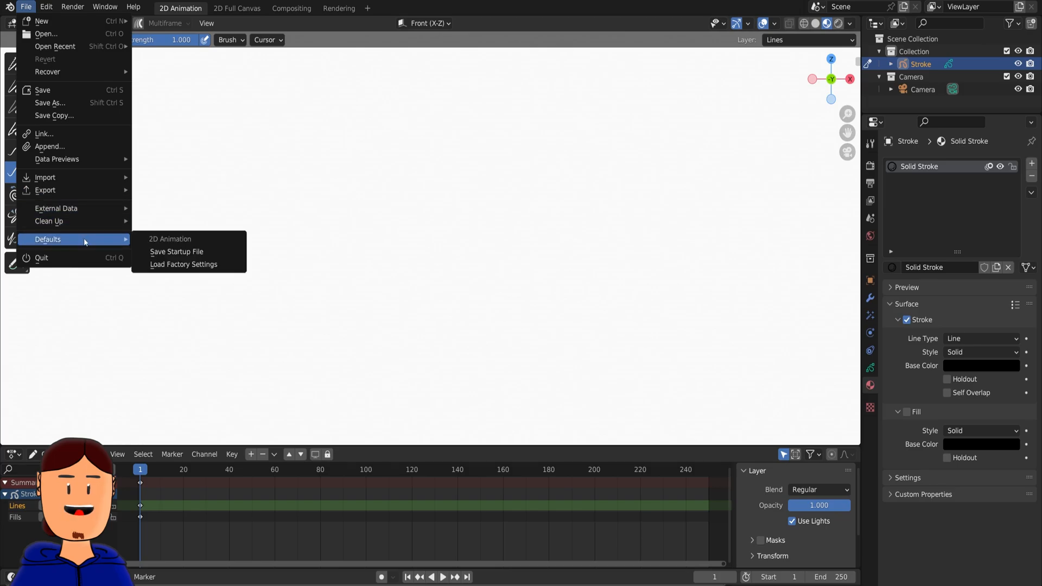
mouse_move(203, 258)
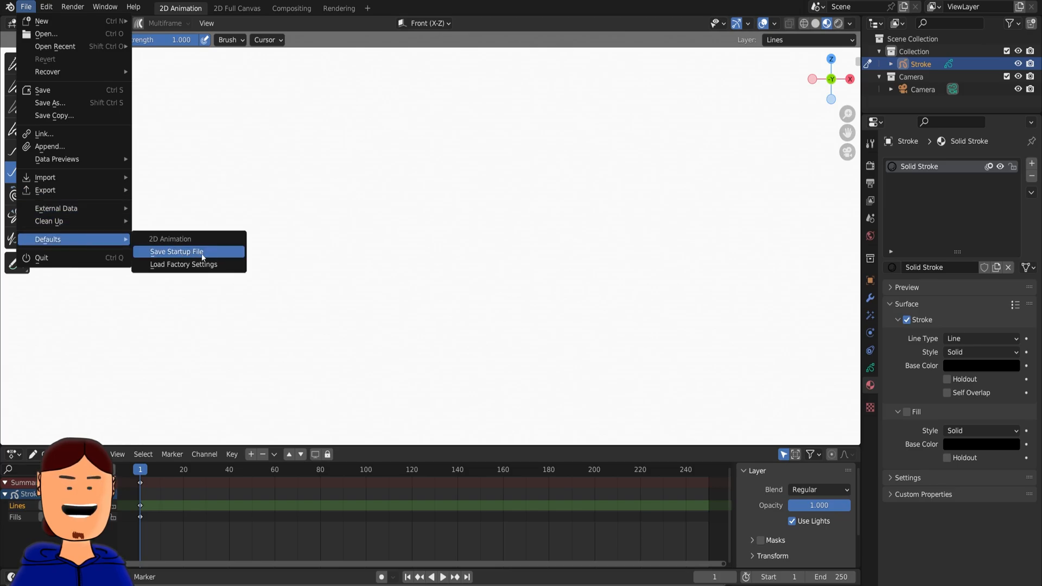
left_click(176, 251)
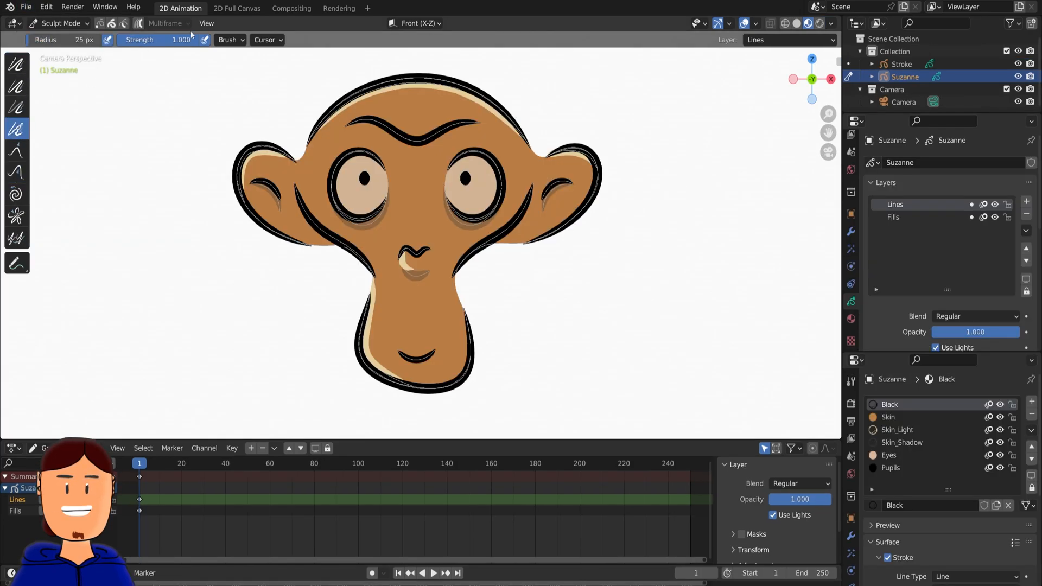
Step: Roughen Suzanne's outlines with a different sculpt brush, then return to Edit Mode
left_click(230, 40)
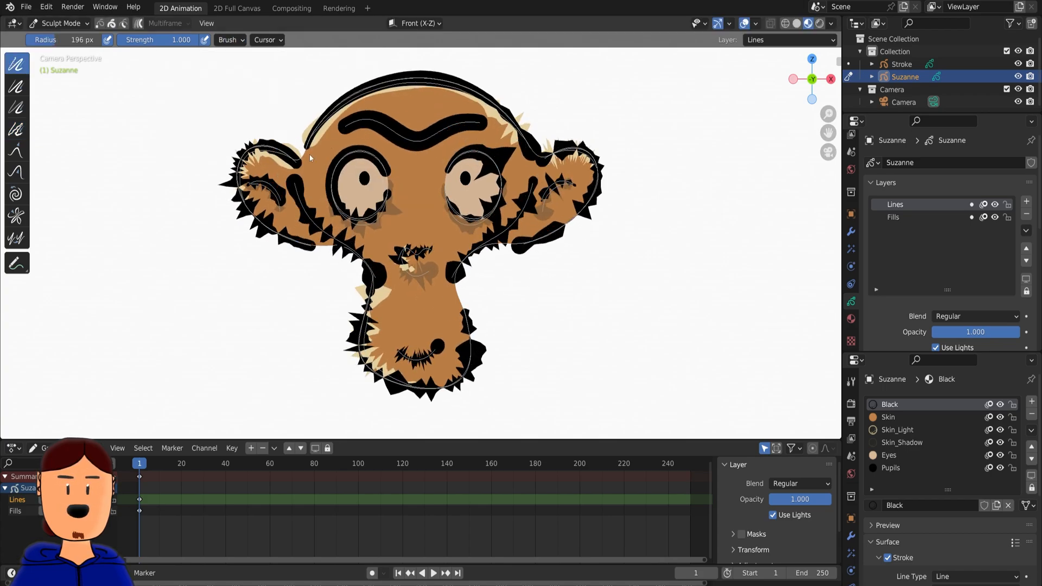
left_click(59, 24)
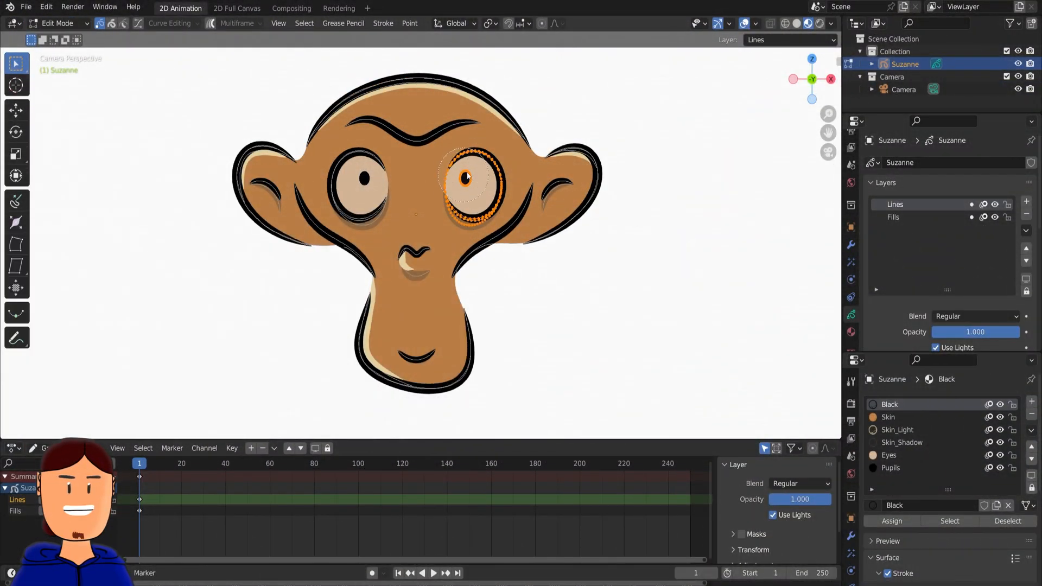
Step: Move the selected right-eye strokes onto a new layer of their own
key("m")
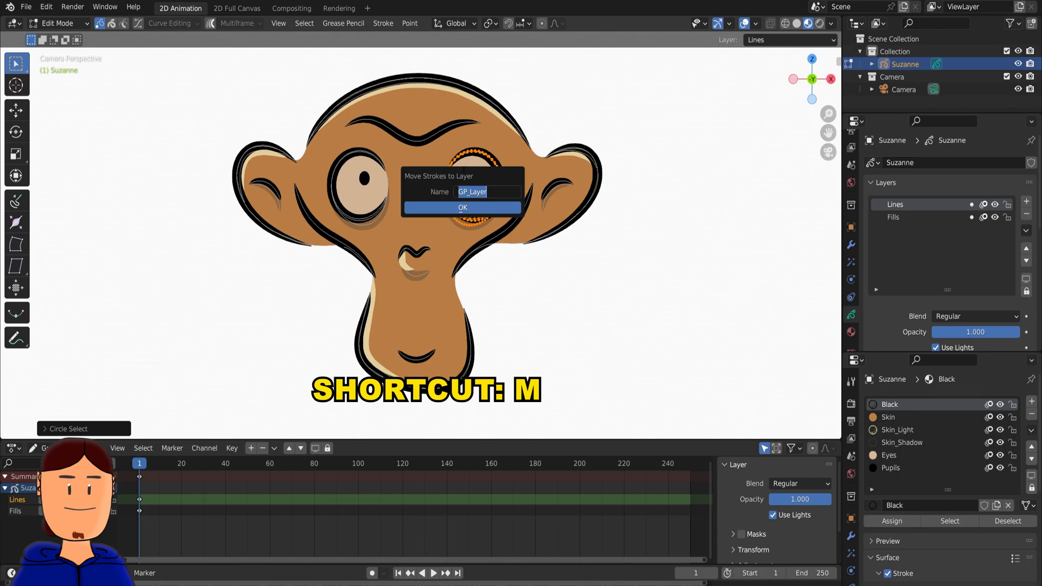
left_click(462, 208)
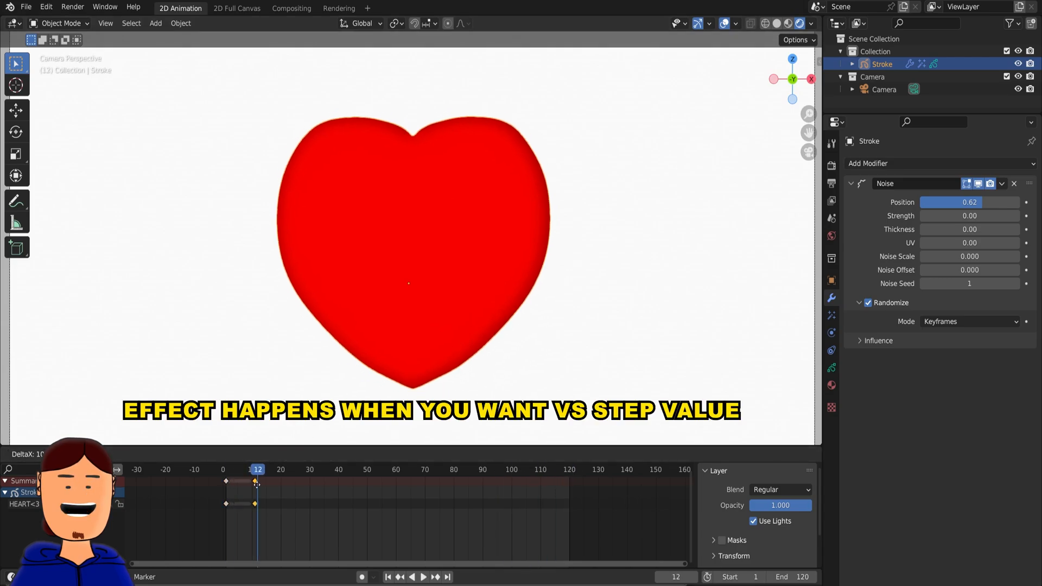
Step: Preview the heart's Noise animation and add a Time Offset looping frames 1–10
left_click(424, 577)
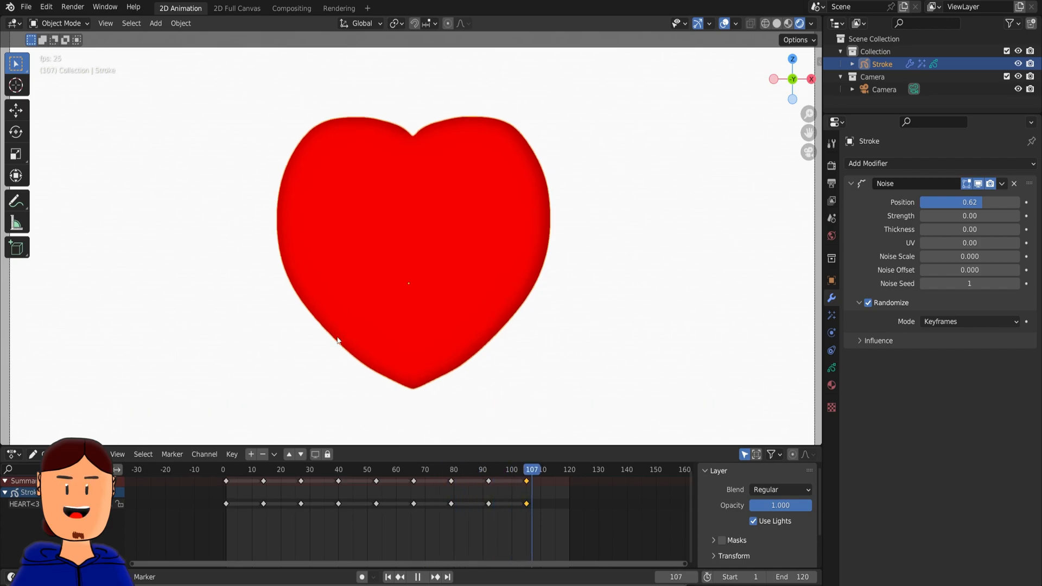
left_click(417, 469)
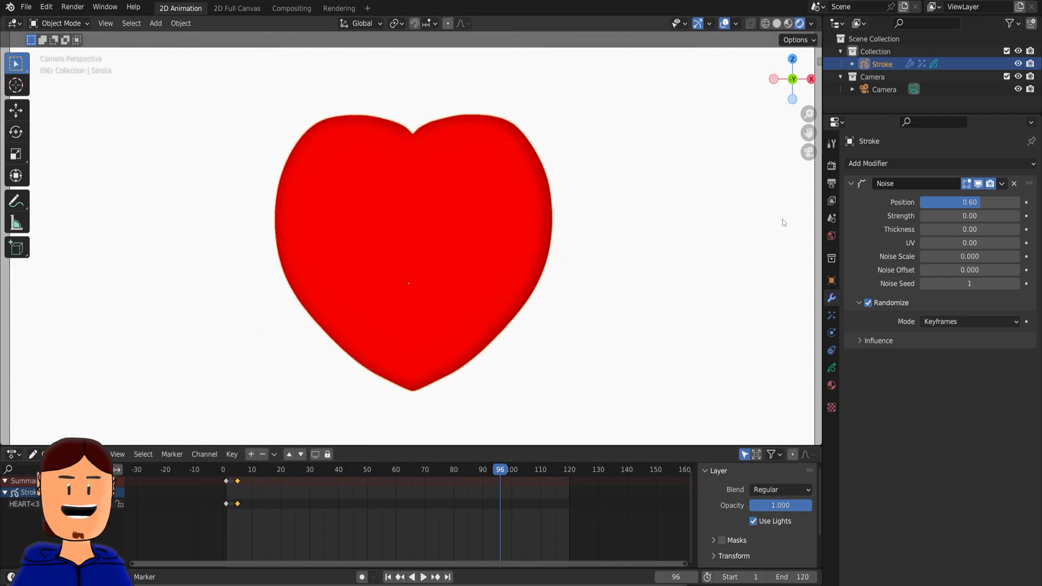
left_click(868, 163)
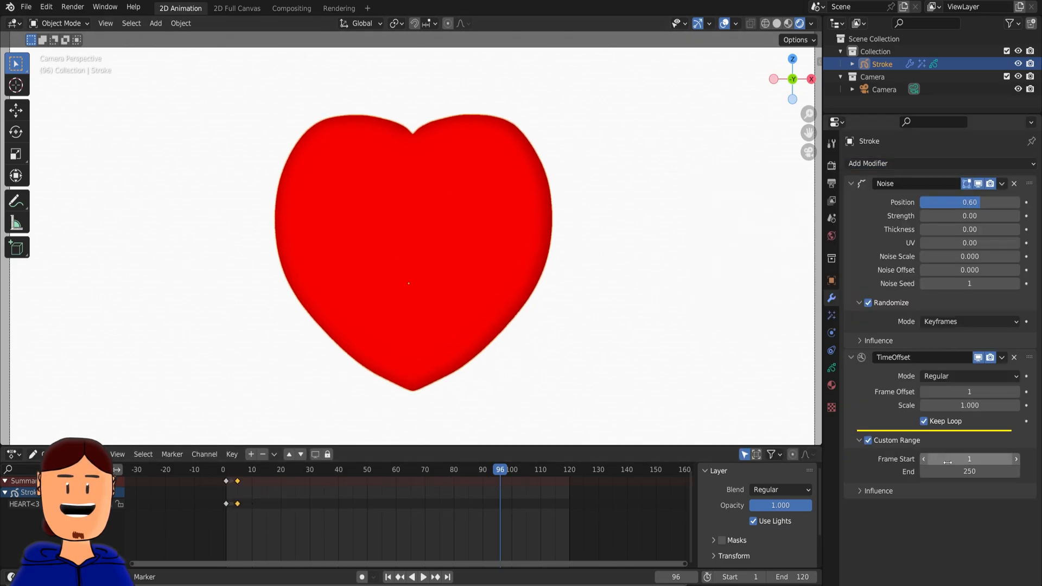
left_click(423, 577)
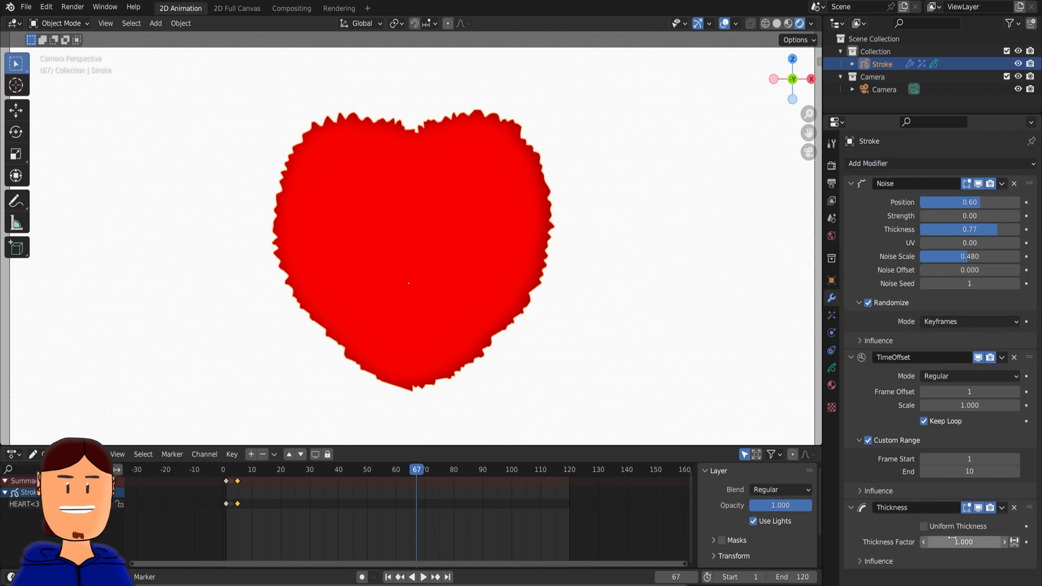
left_click(424, 576)
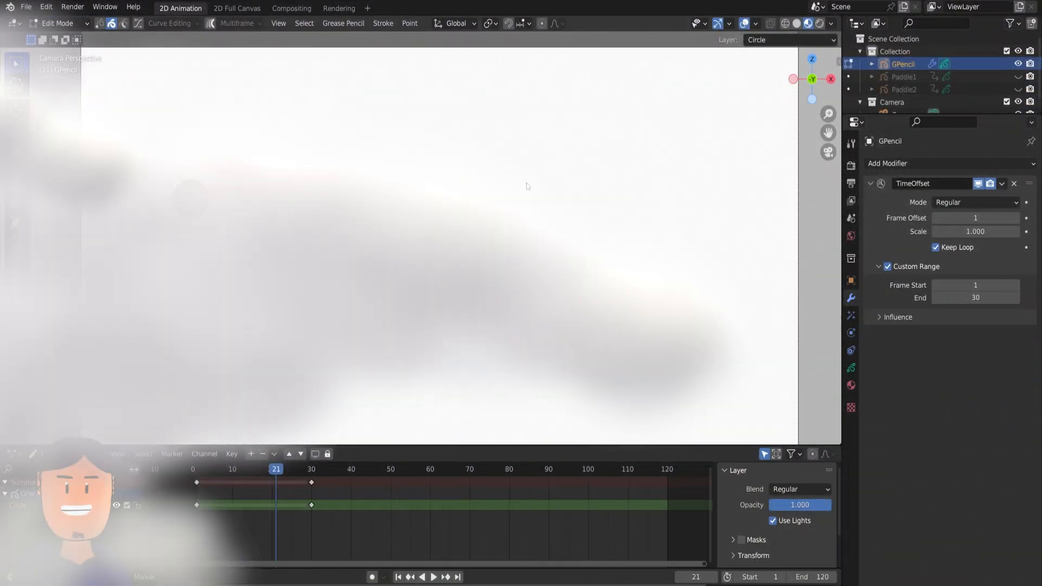
Step: Set Time Offset to Ping Pong and interpolate the circle's frames between 1 and 30
left_click(975, 202)
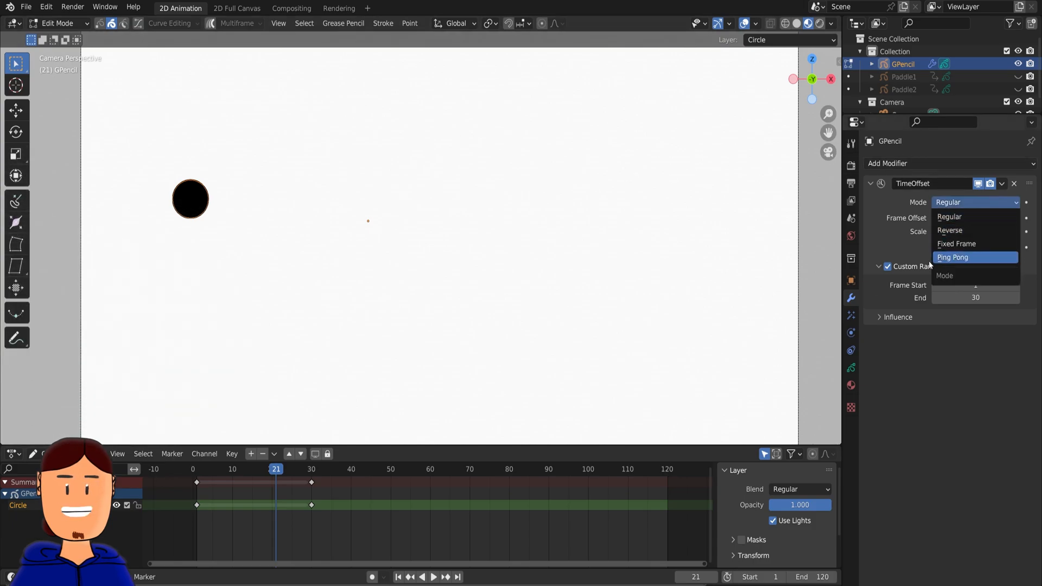
left_click(952, 257)
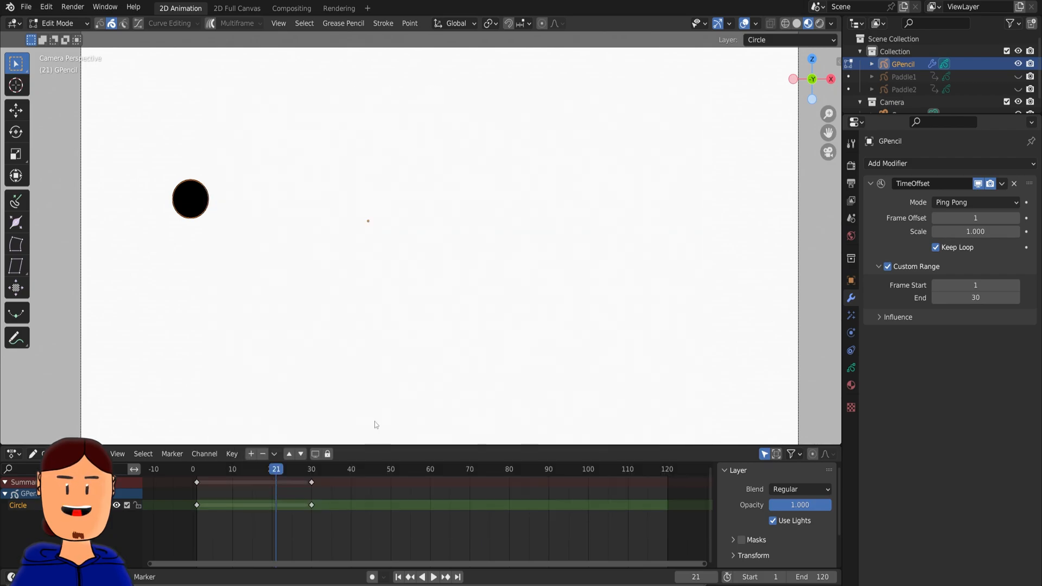
left_click(398, 577)
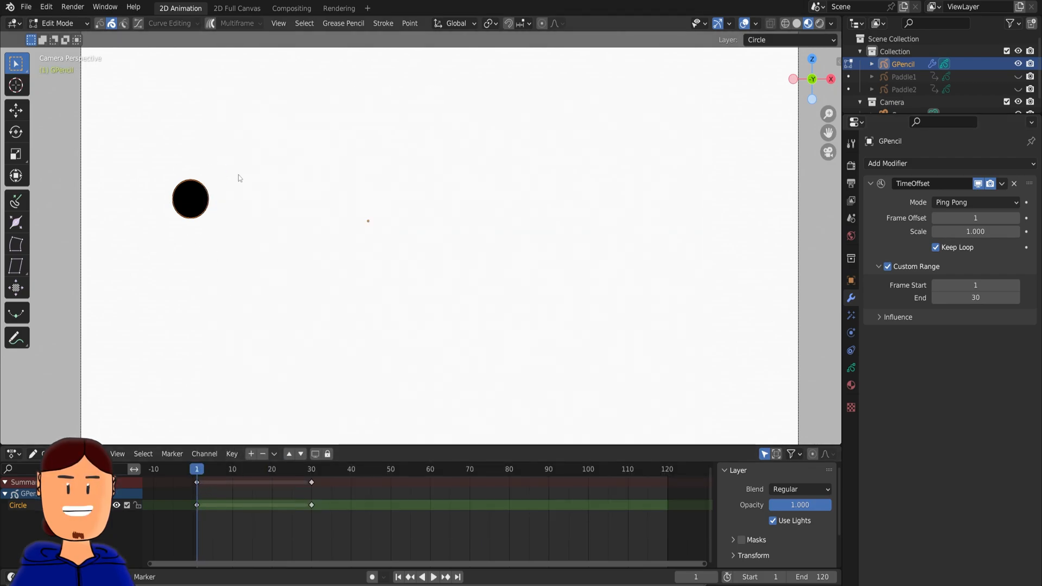
left_click(312, 468)
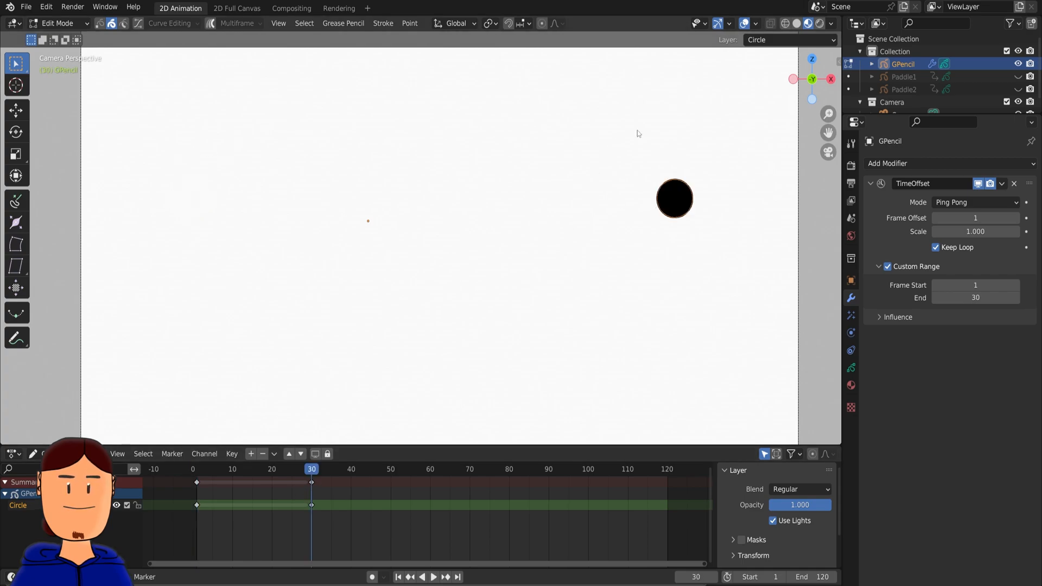
left_click(433, 576)
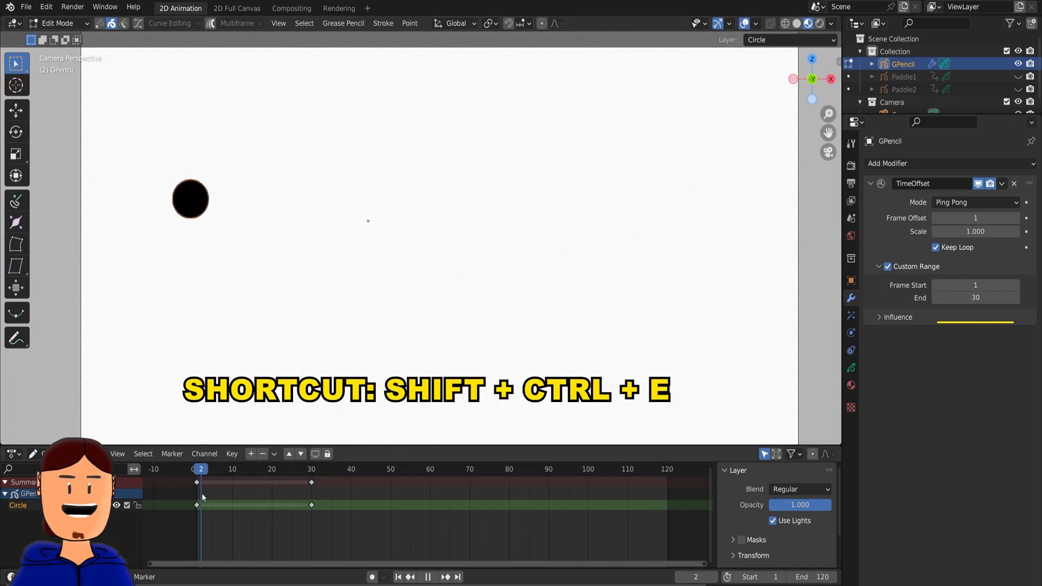
key("shift+ctrl+e")
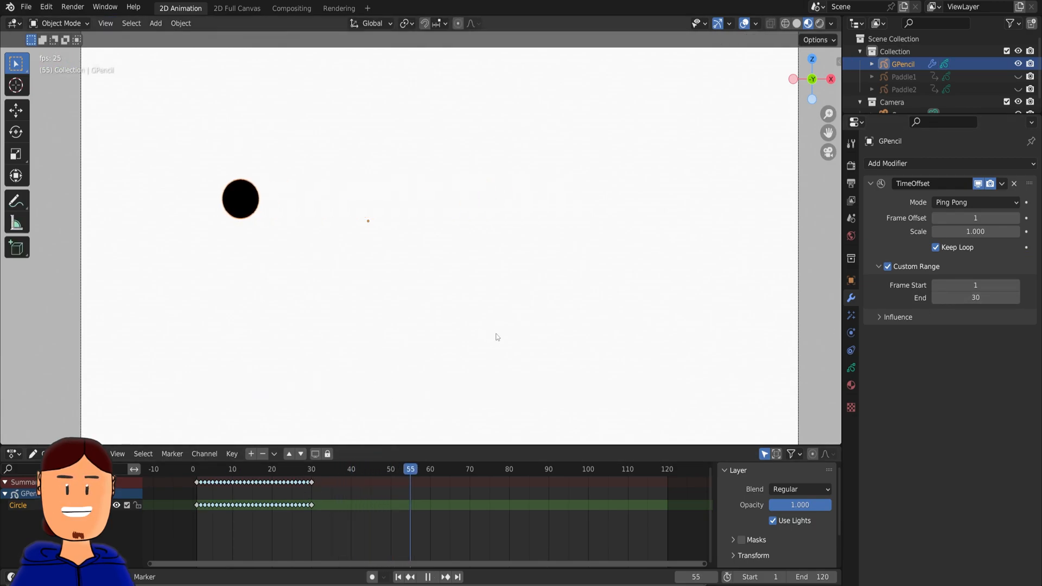
left_click(251, 468)
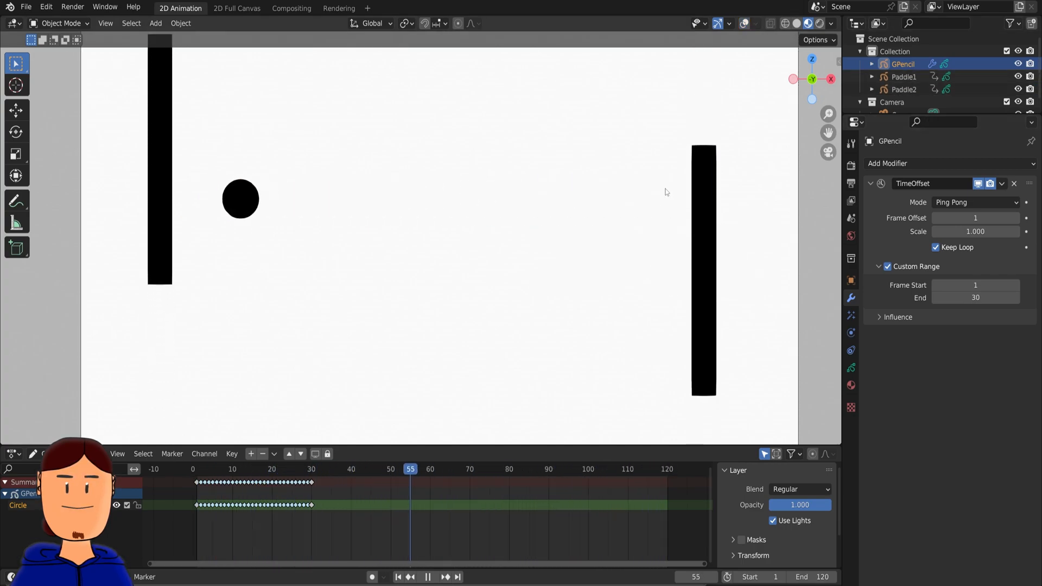
Step: Select Paddle2 and show its Transform values in the Item sidebar
left_click(252, 468)
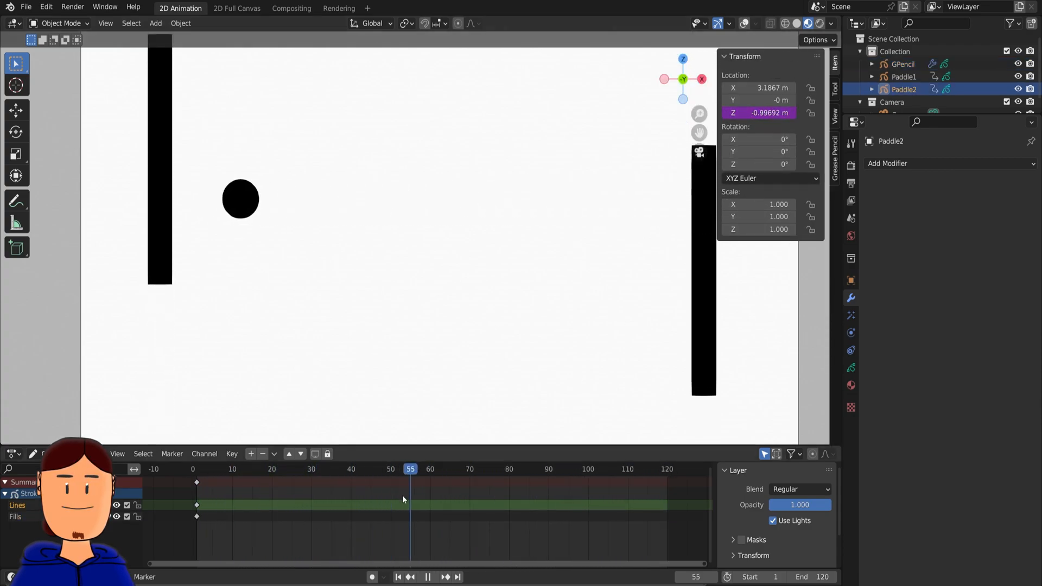
left_click(252, 468)
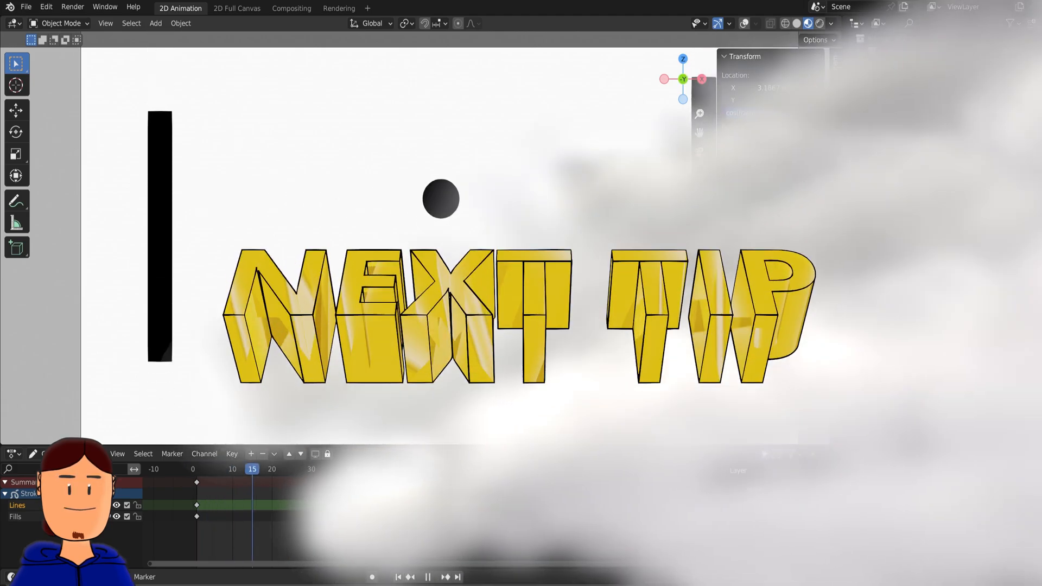
Step: Open the line art demo file and delete the LineArt object, leaving Cube and Plane
left_click(170, 8)
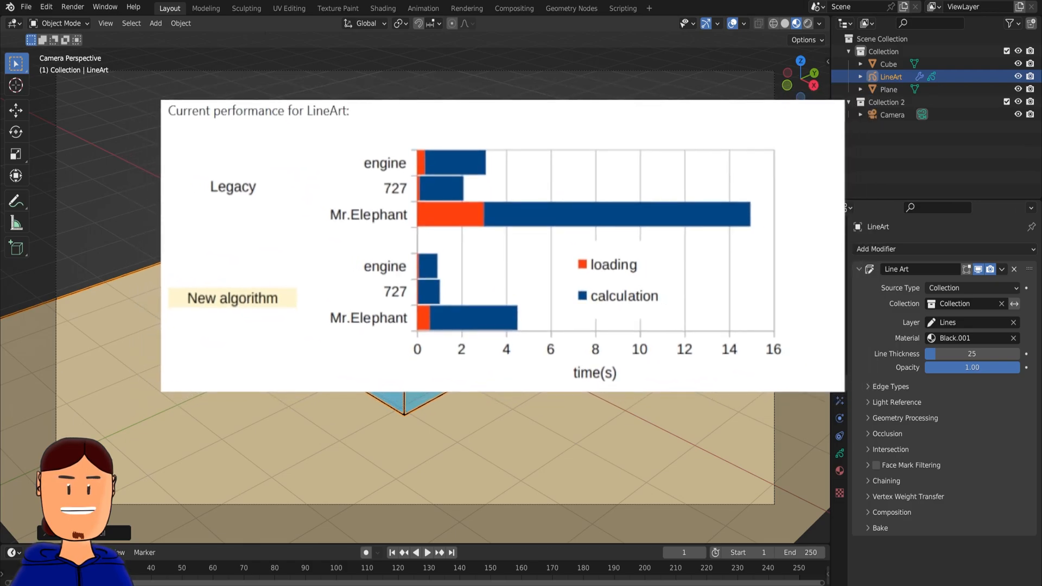
left_click(892, 102)
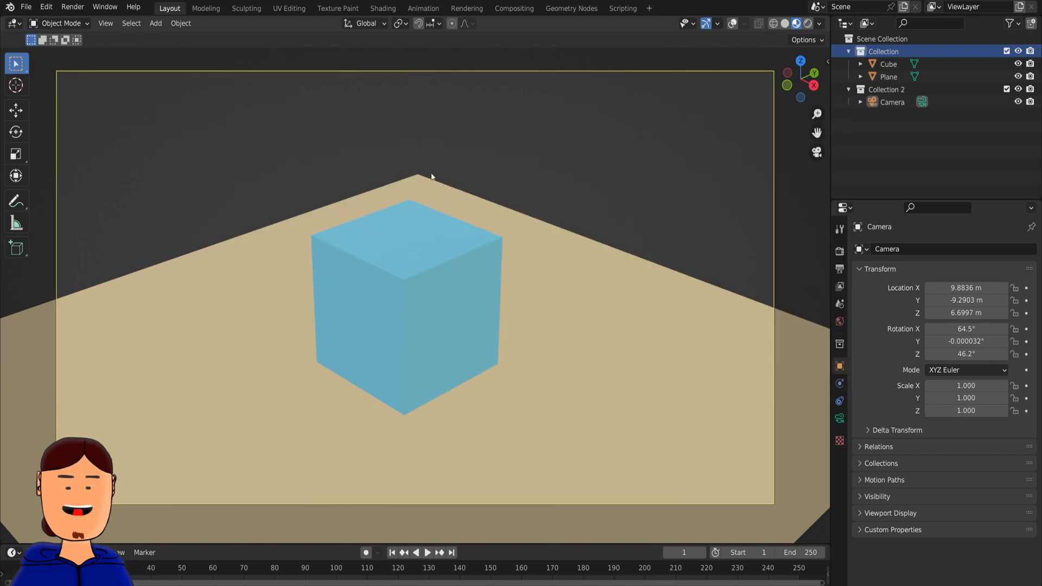
Step: Add a Collection Line Art object and a point light to the scene
key("z")
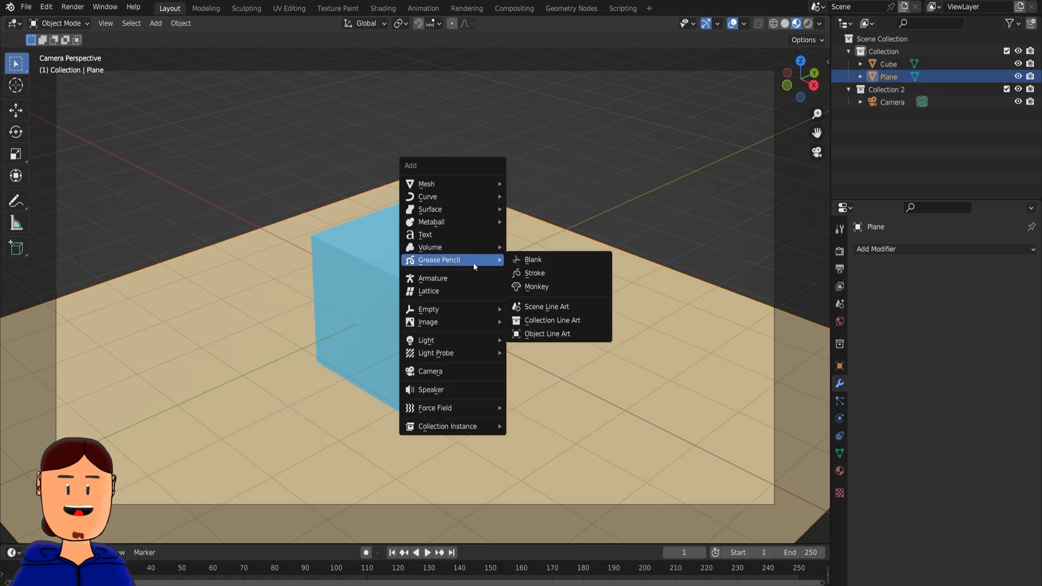
mouse_move(551, 320)
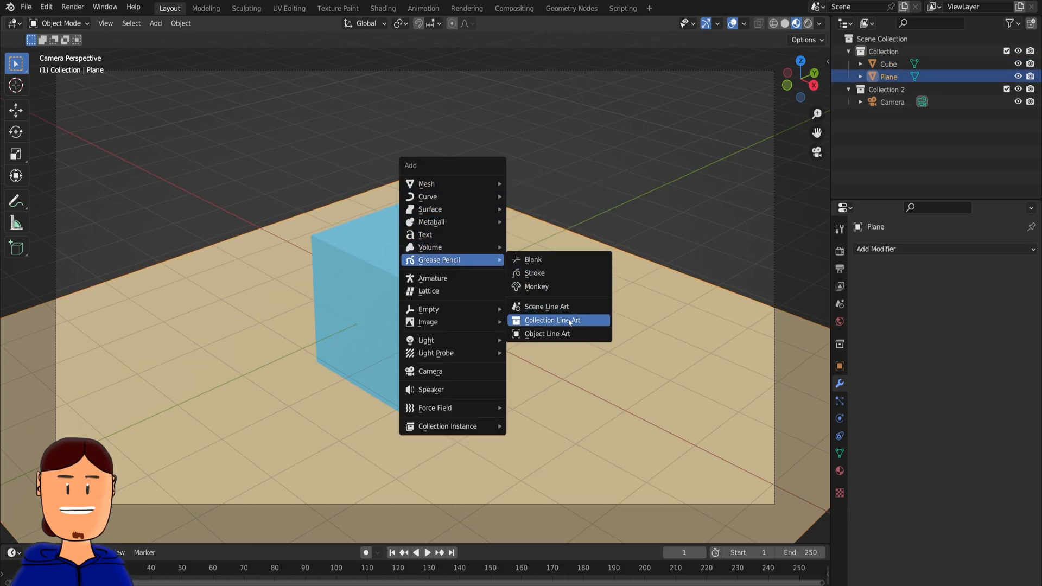
left_click(552, 320)
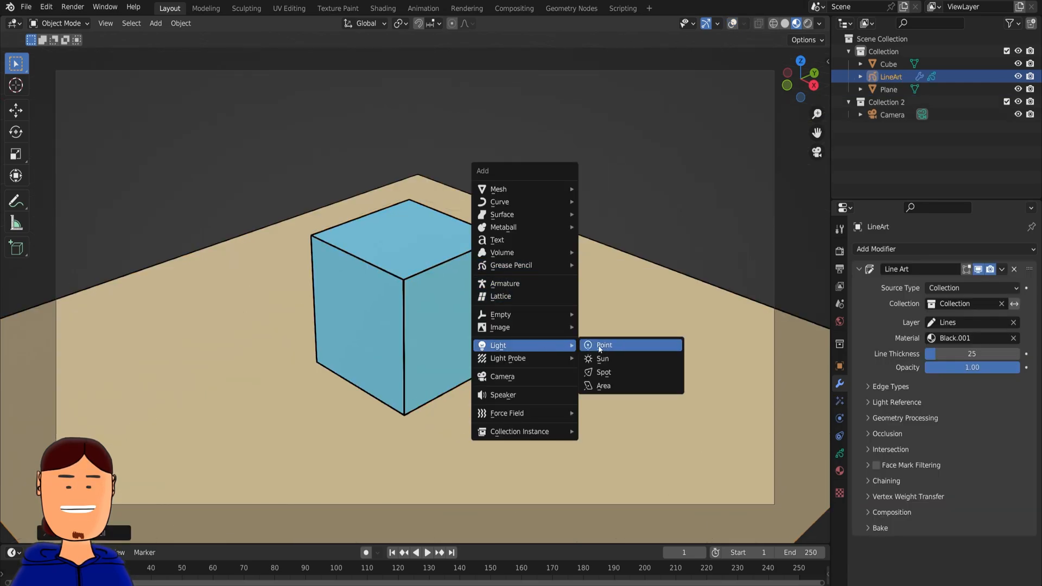
left_click(604, 345)
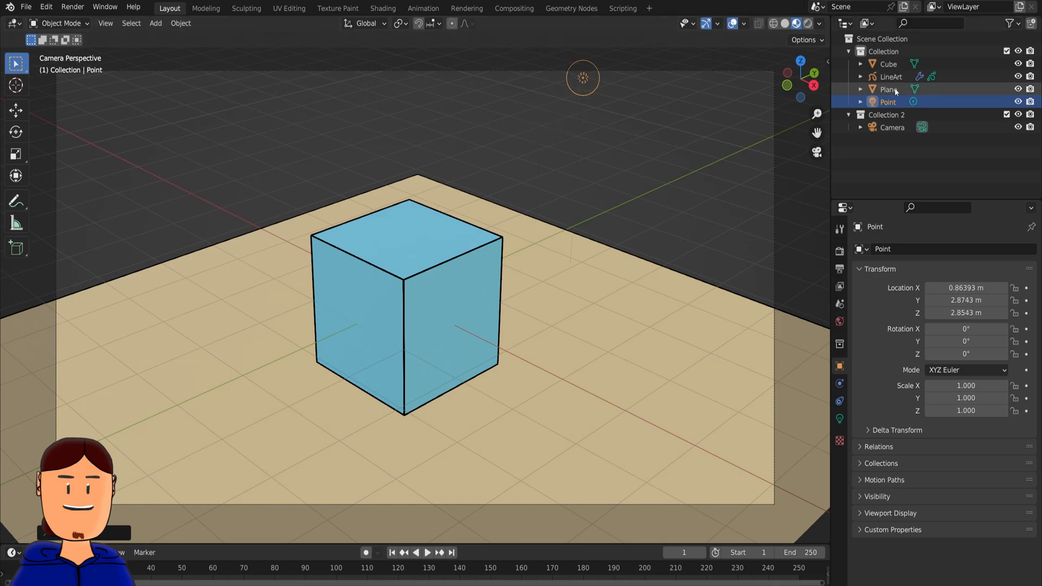
Step: Set the point light as the LineArt object's Light Reference
left_click(891, 76)
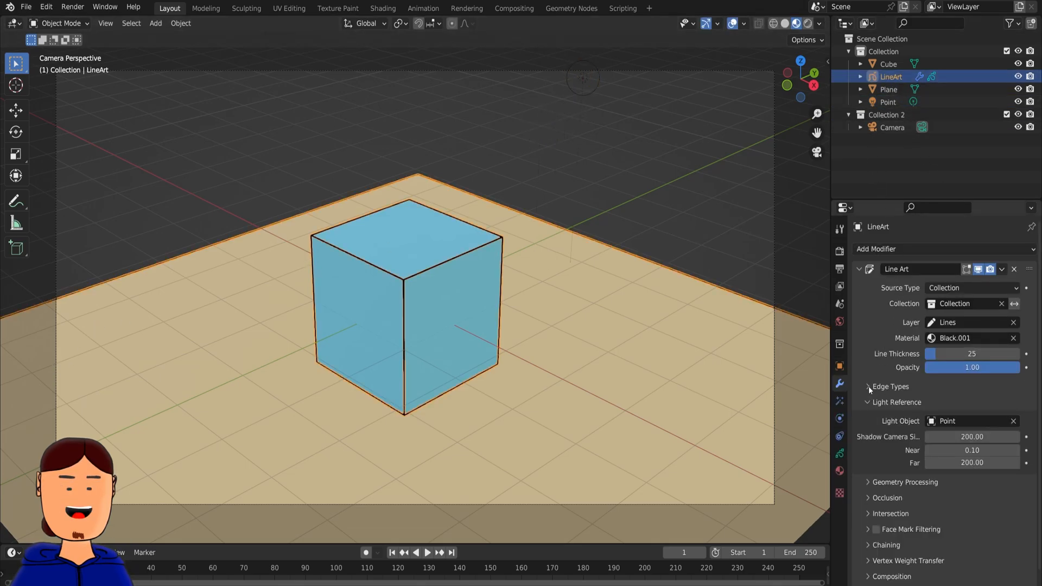
left_click(888, 102)
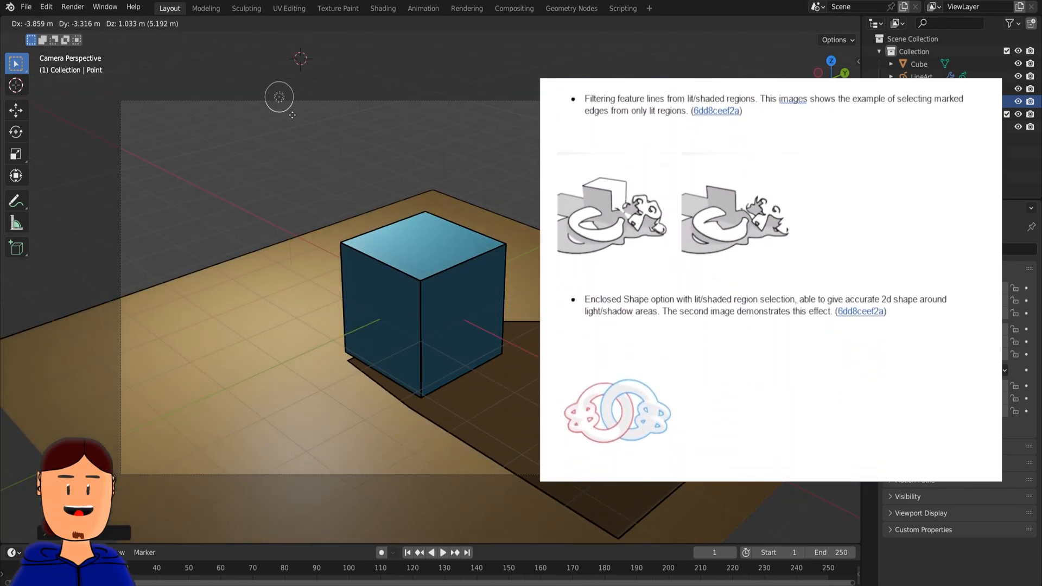
scroll("down", 3)
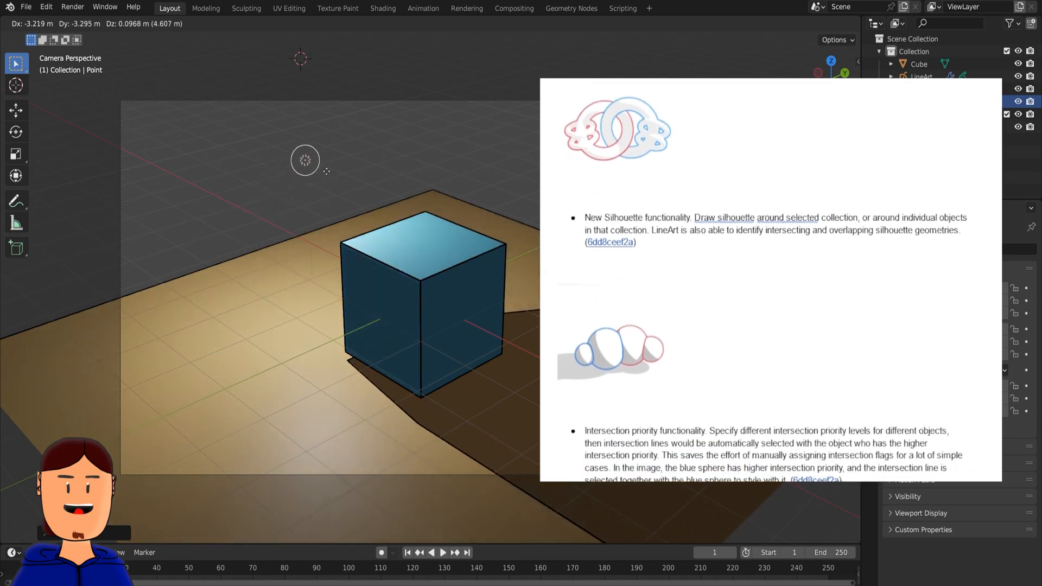